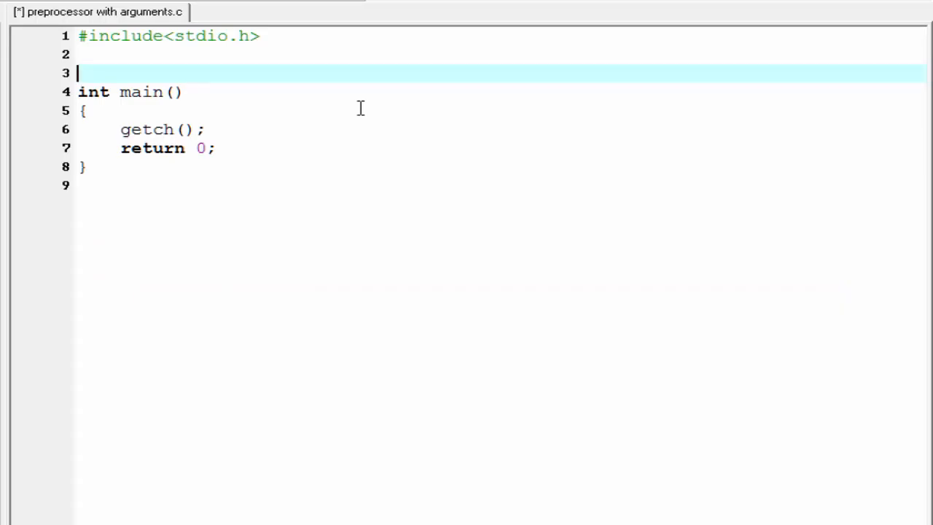
# Write #define LARGER(A,B) on line 3 as the macro header.
pyautogui.write('#')
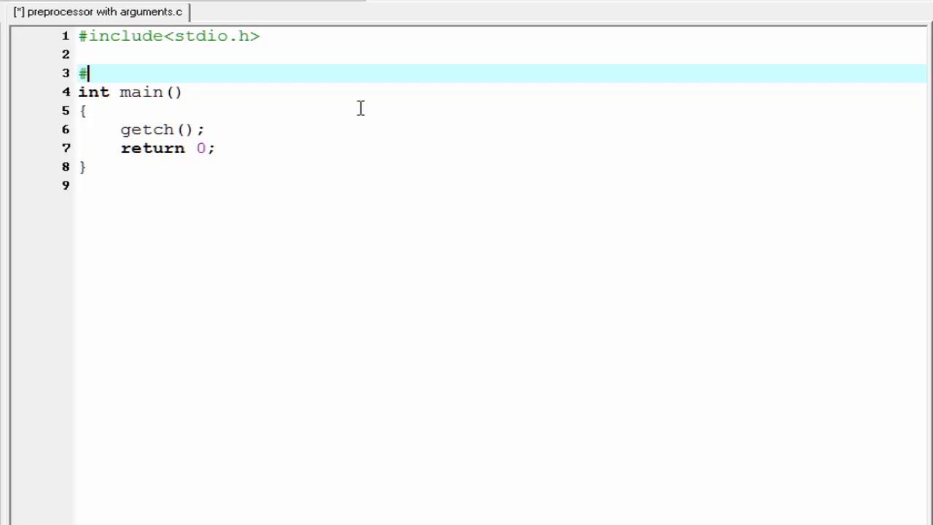
pyautogui.write('define')
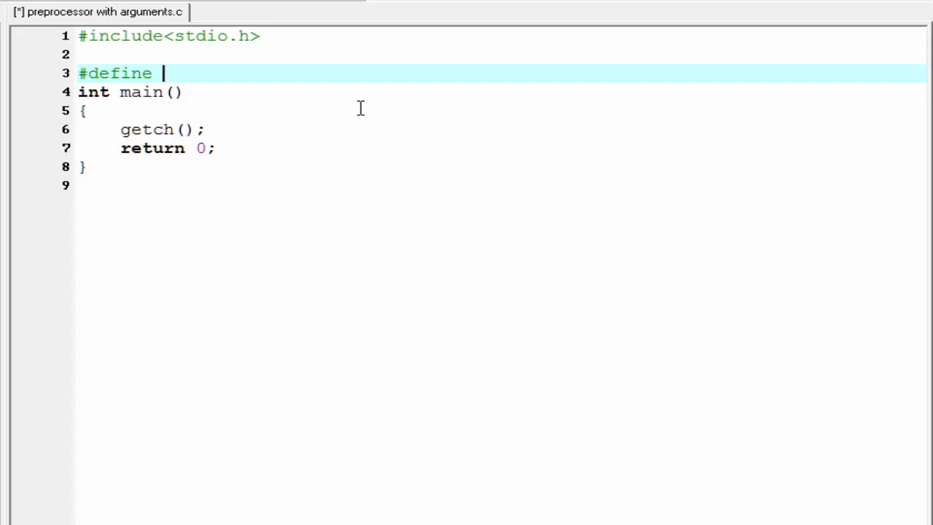
pyautogui.write('LARGE')
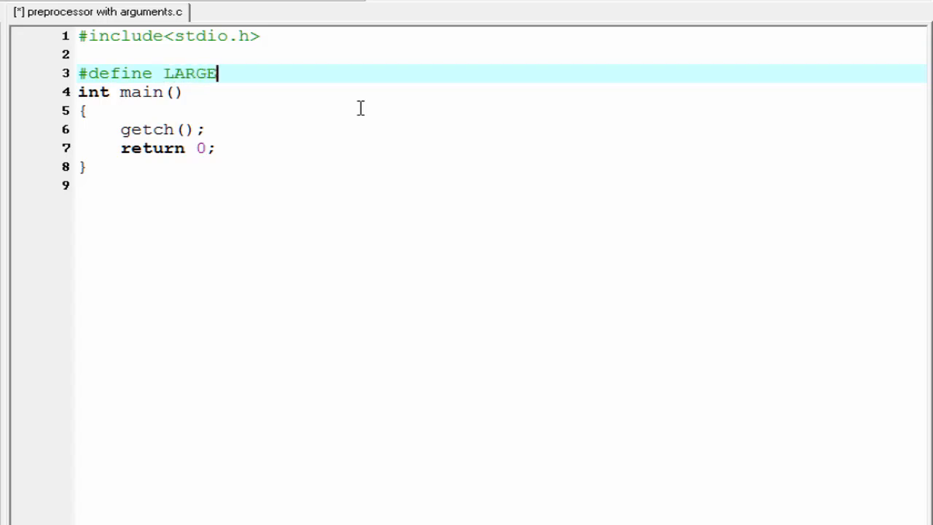
pyautogui.write('R')
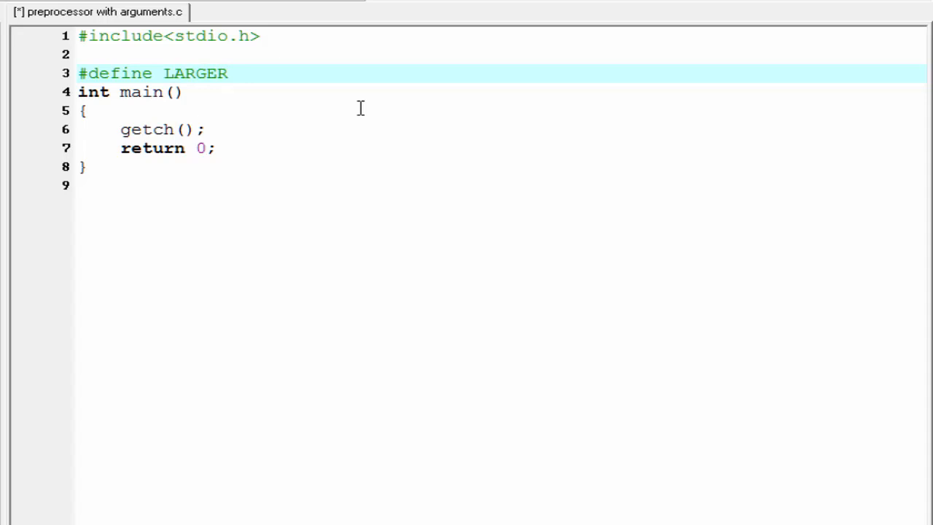
pyautogui.write('(A)')
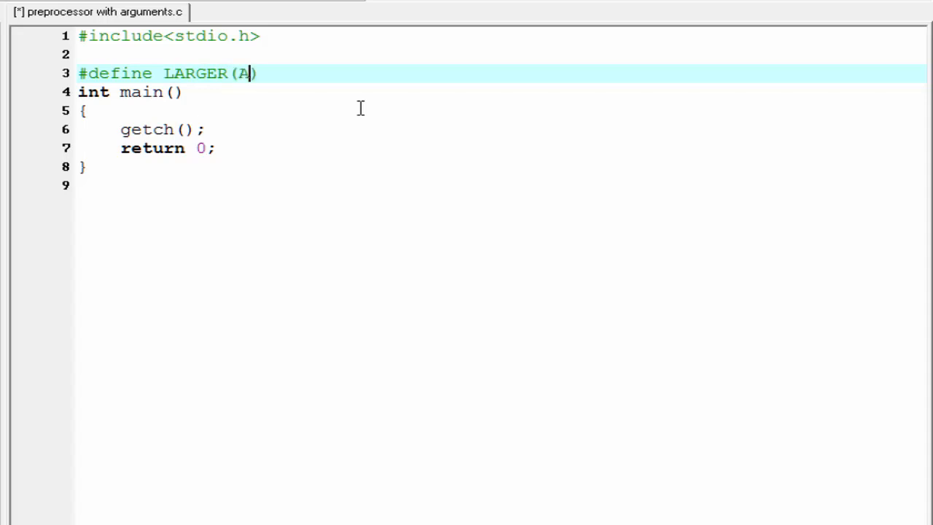
pyautogui.write(',B')
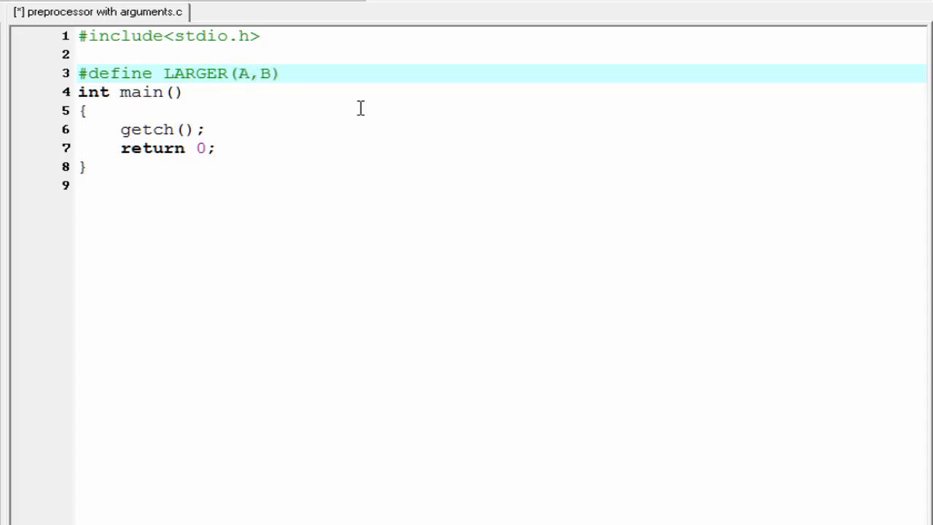
# Add the if(A>B) test after the header, ending the line with a \ continuation.
pyautogui.click(280, 73)
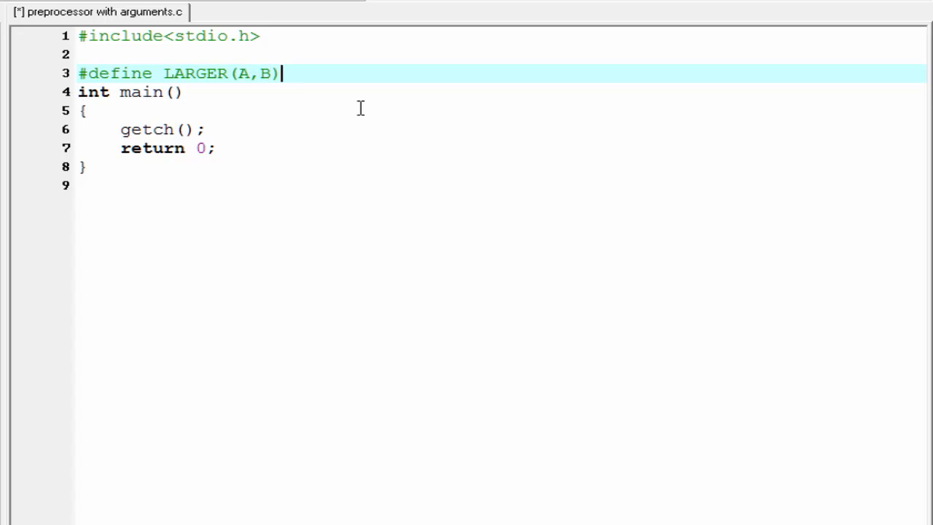
pyautogui.write('i')
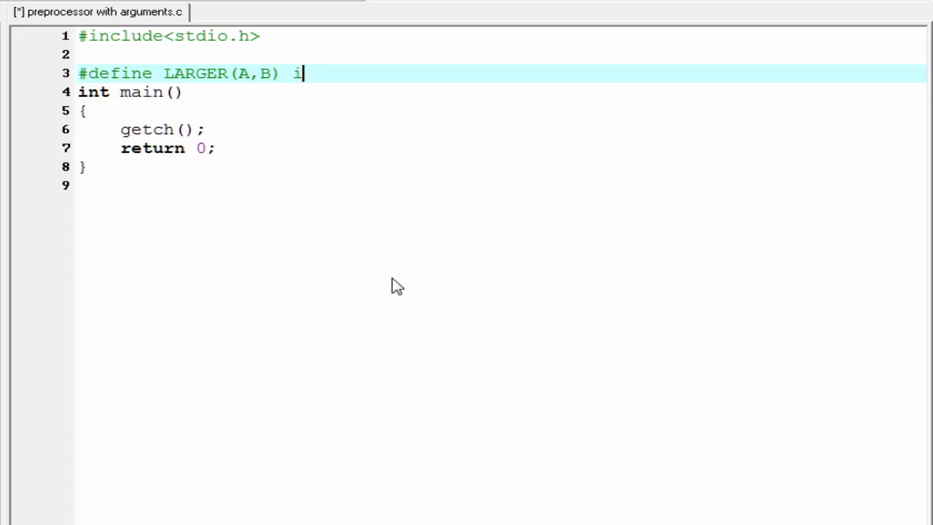
pyautogui.write('f')
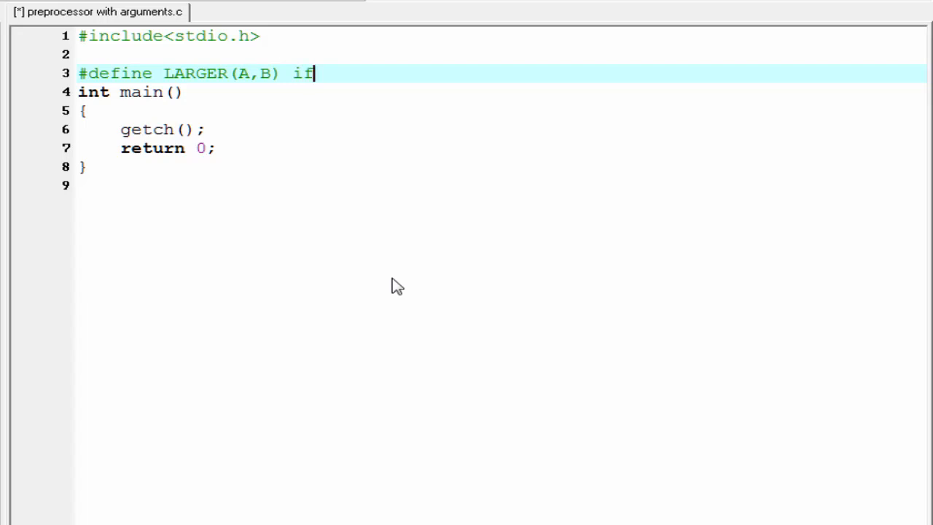
pyautogui.write('()')
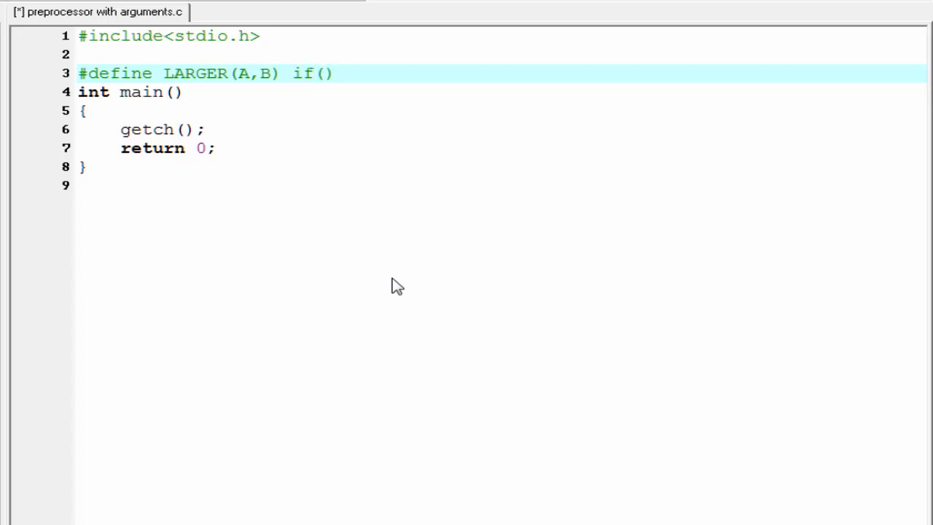
pyautogui.write('A')
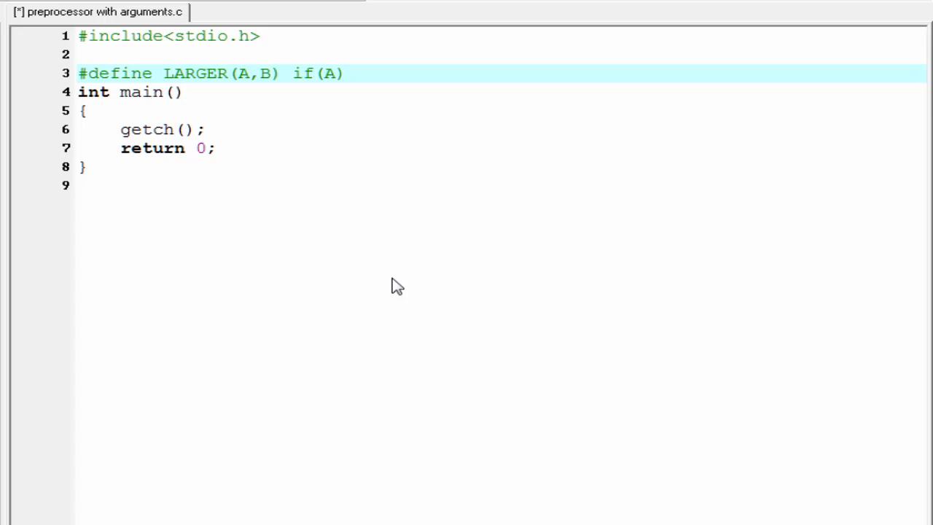
pyautogui.write('>B')
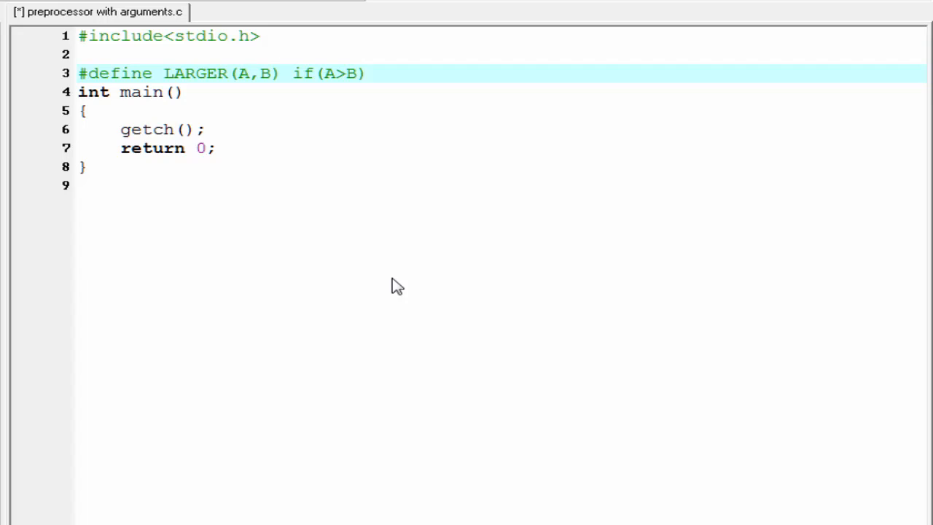
pyautogui.click(367, 72)
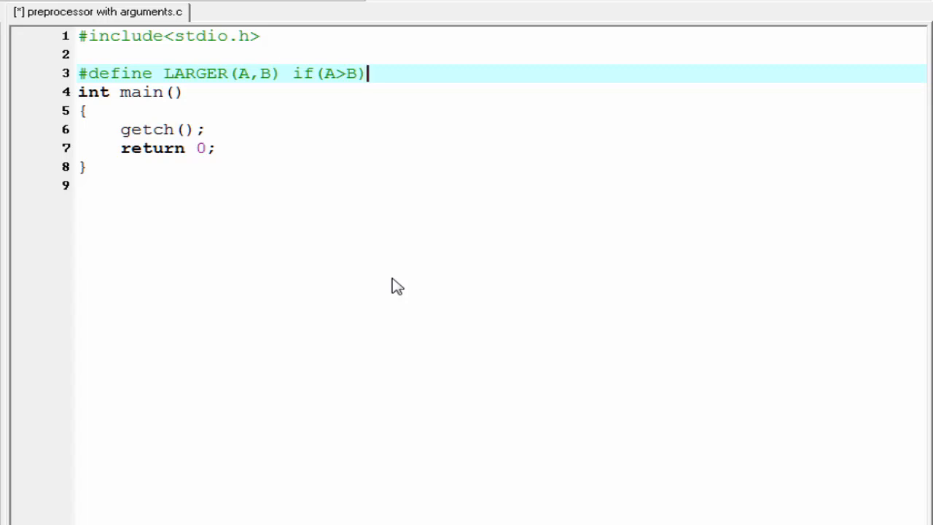
pyautogui.write('\\')
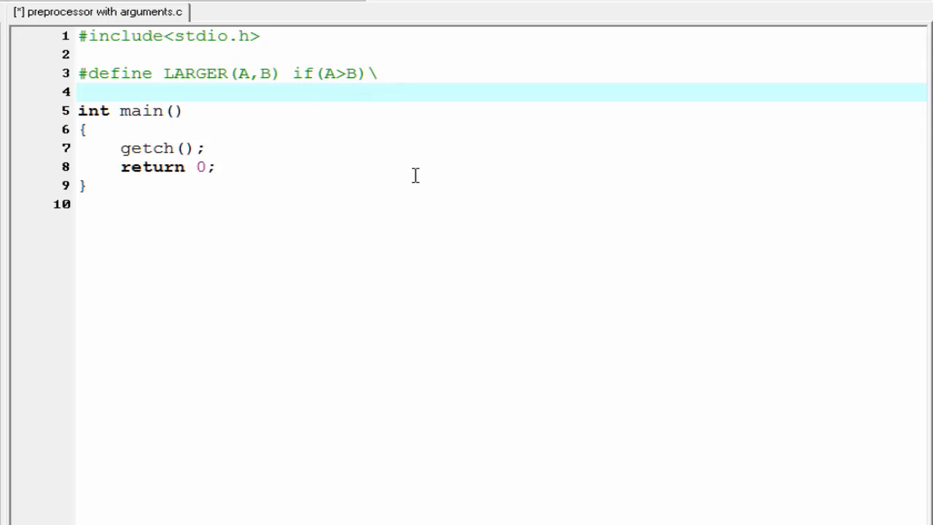
# Write printf("A is larger number"); as the if branch of the macro.
pyautogui.write('pri')
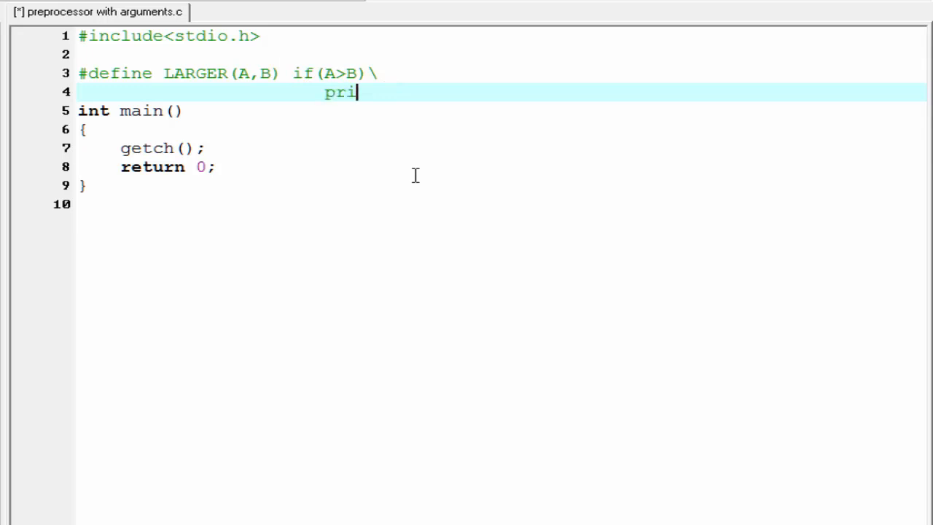
pyautogui.write('ntf')
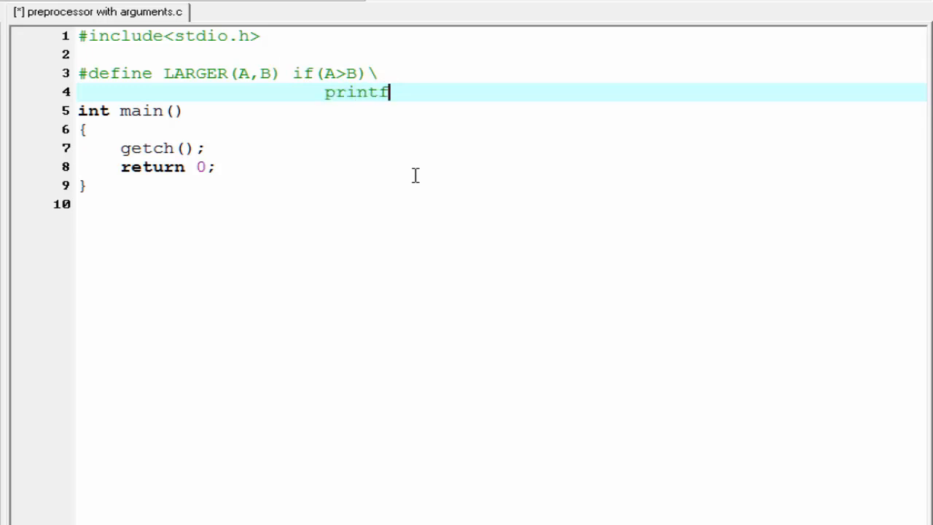
pyautogui.write('("A ");')
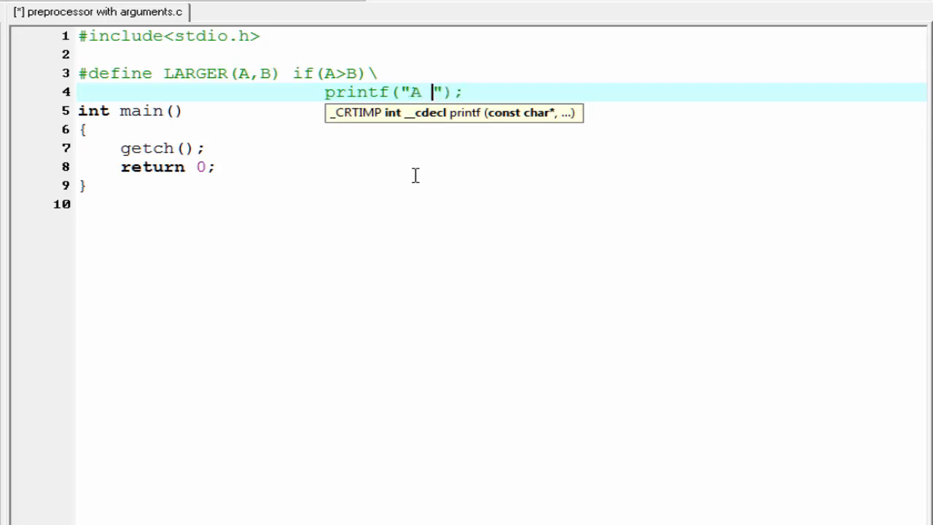
pyautogui.write('is la')
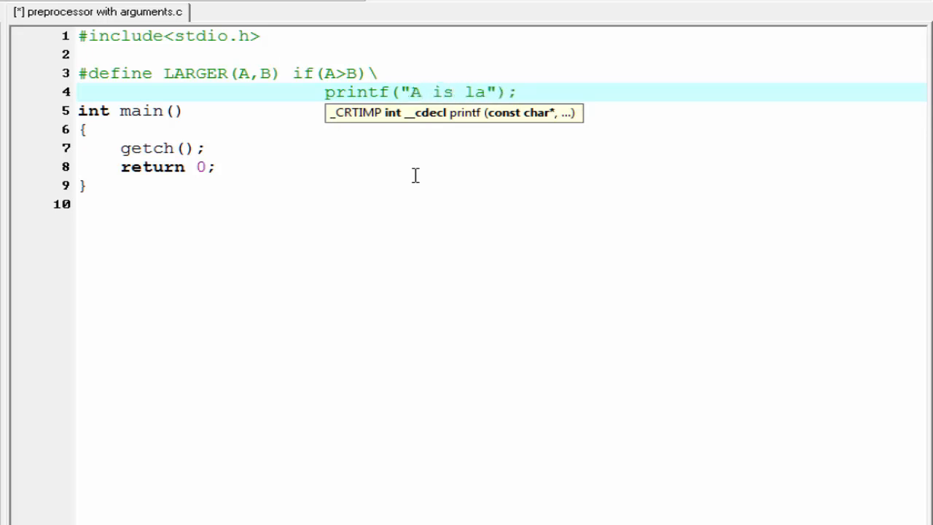
pyautogui.write('rger')
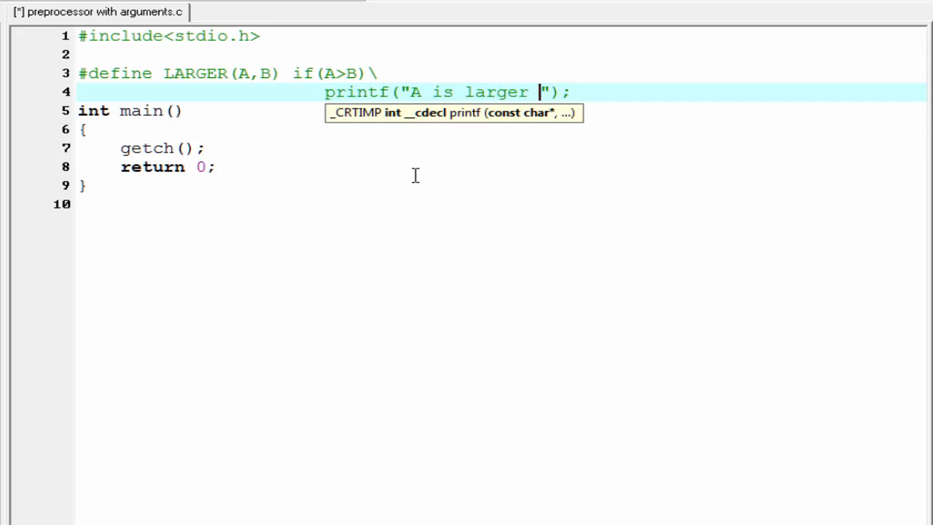
pyautogui.write('number')
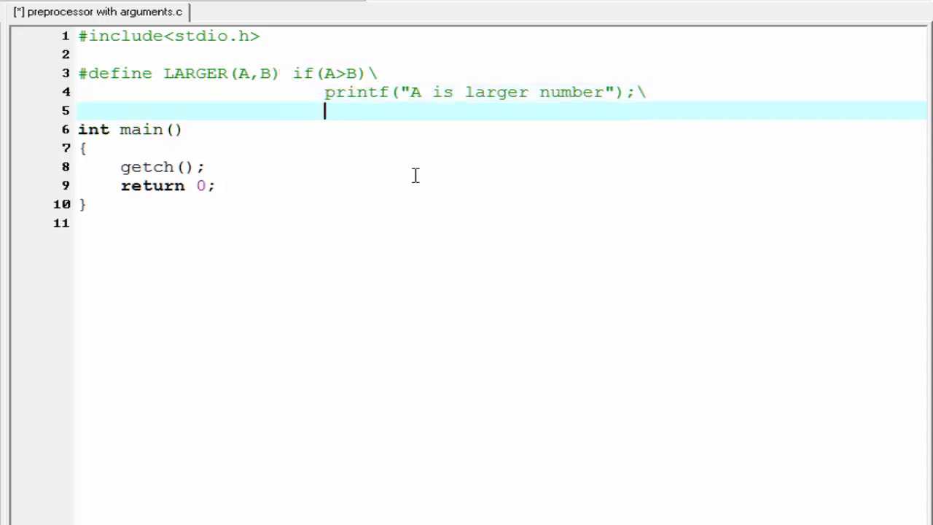
# Add else and printf("B is larger number"); on the following lines.
pyautogui.write('e')
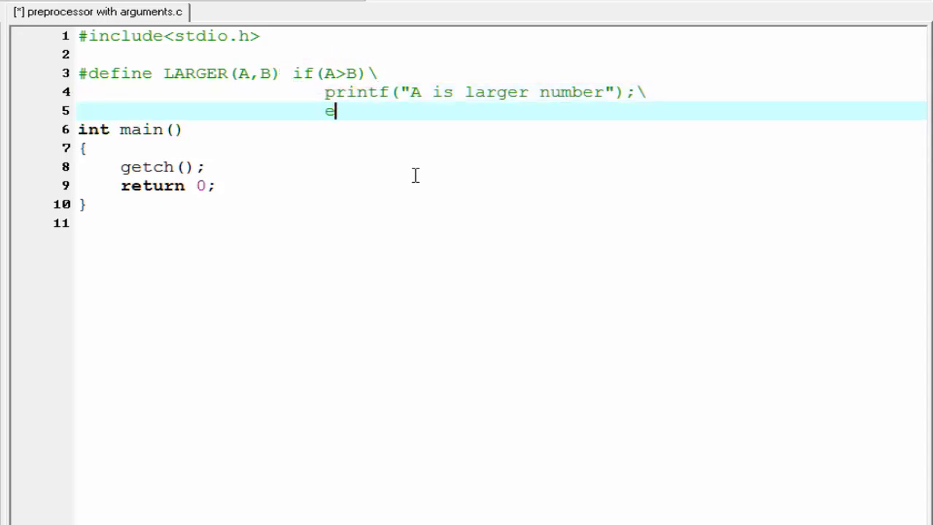
pyautogui.write('lse')
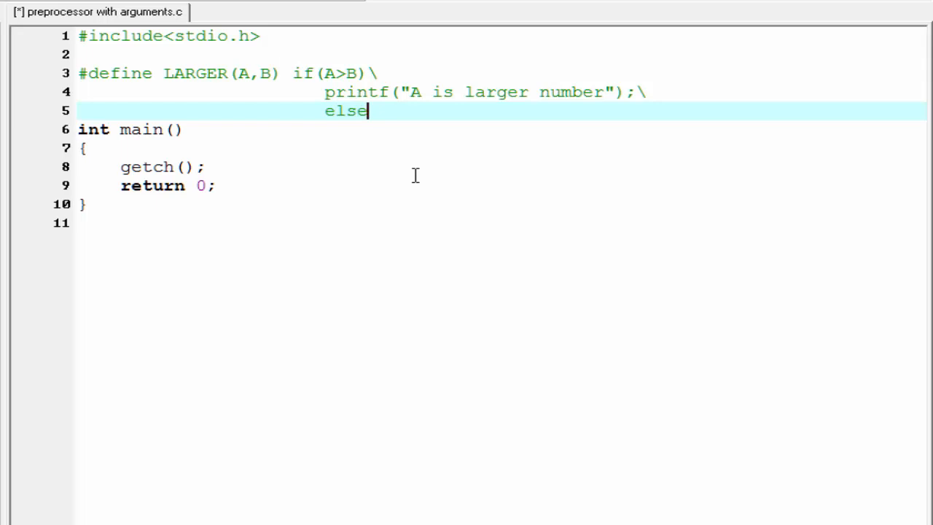
pyautogui.press('enter')
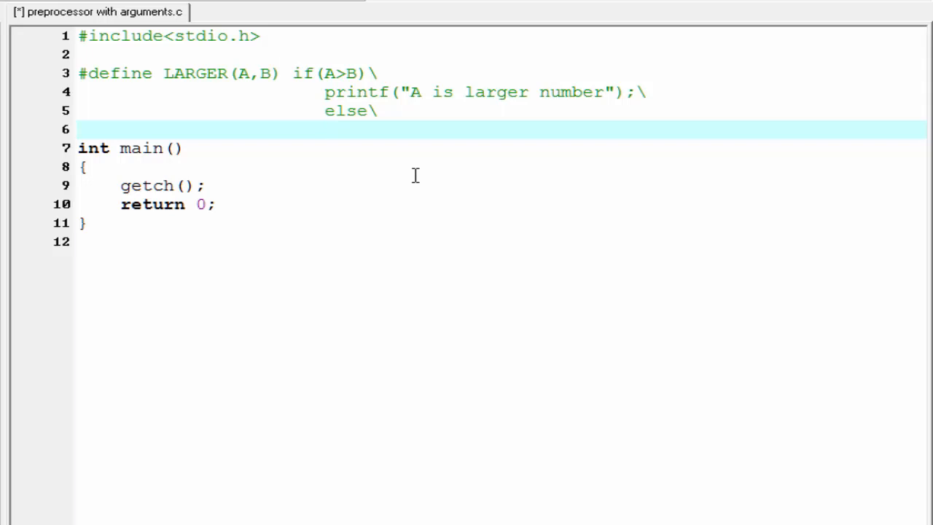
pyautogui.write('print')
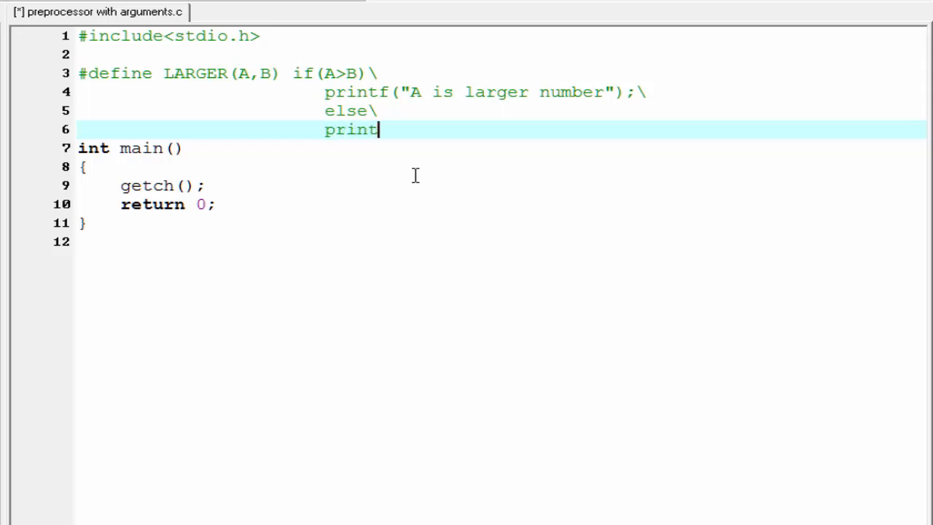
pyautogui.write('f("B");')
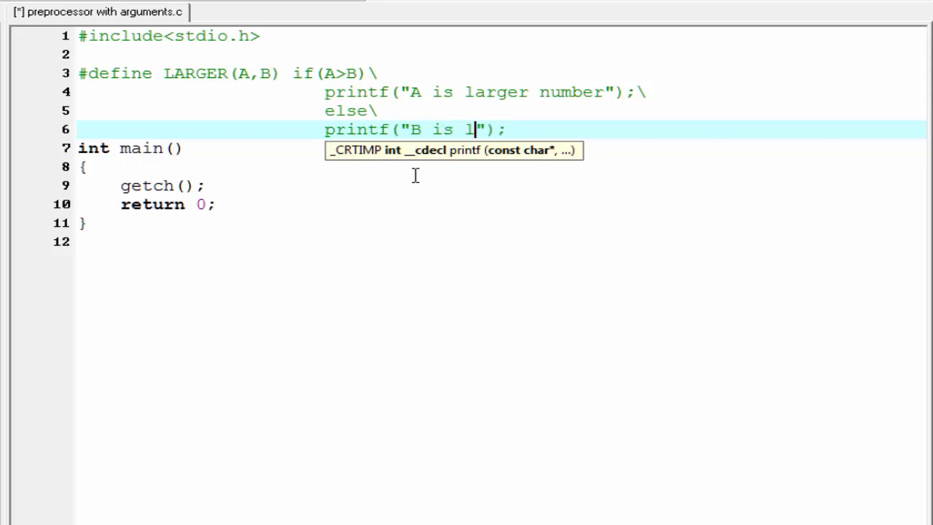
pyautogui.write('arger')
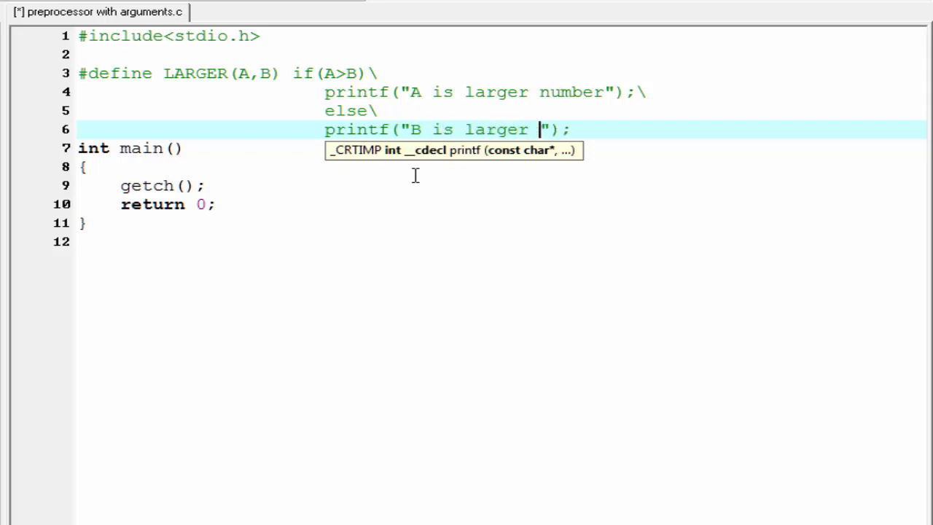
pyautogui.write('number')
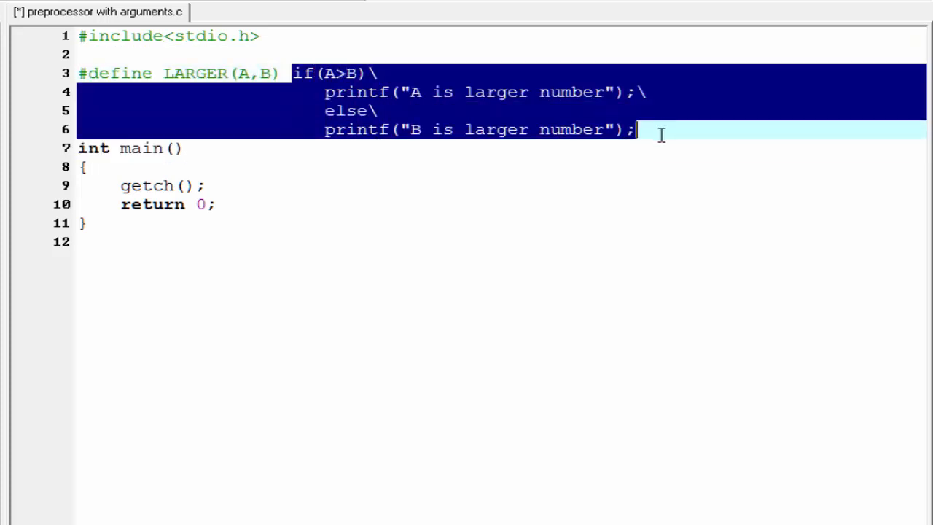
# Insert the call LARGER(10,5); at the start of main above getch().
pyautogui.click(289, 166)
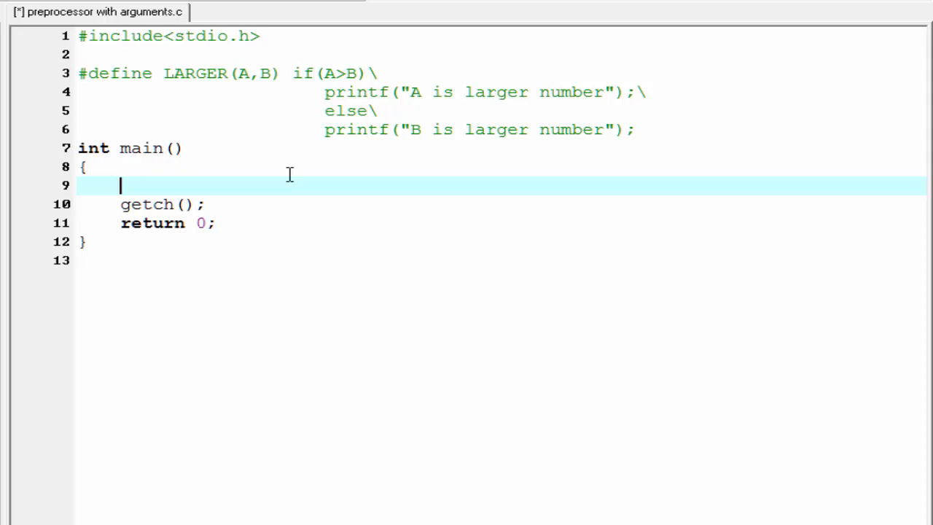
pyautogui.write('LARG')
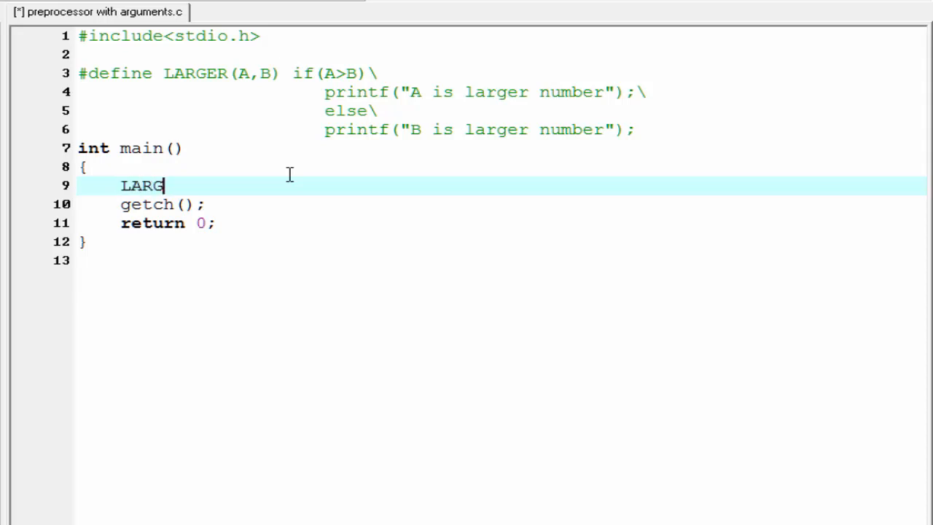
pyautogui.write('ER (')
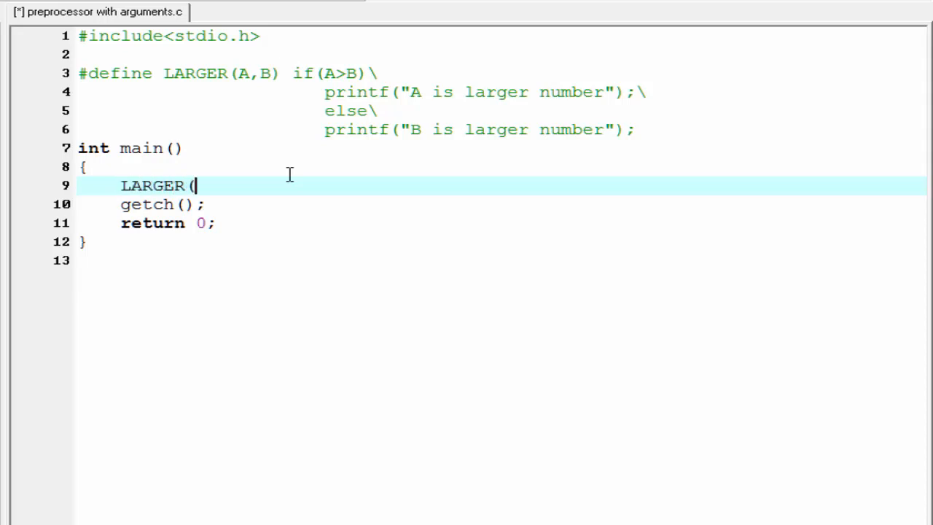
pyautogui.write(');')
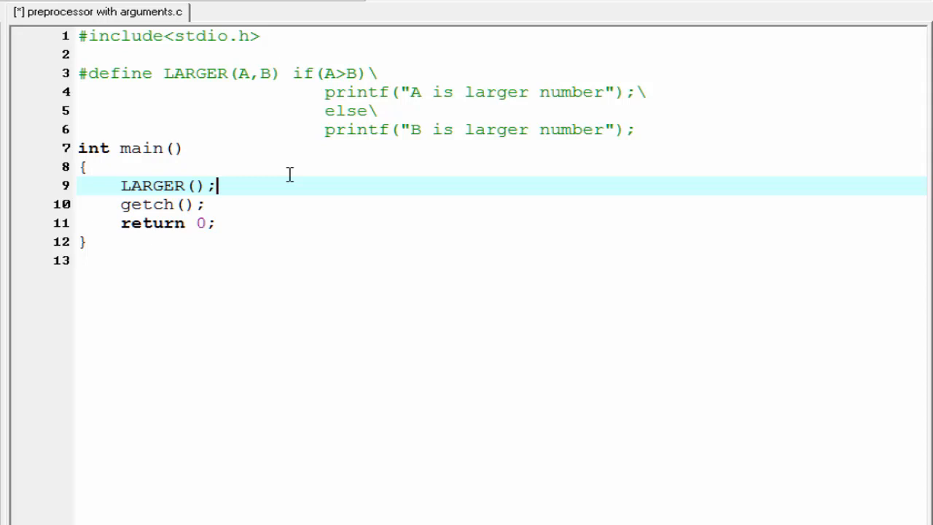
pyautogui.write('10')
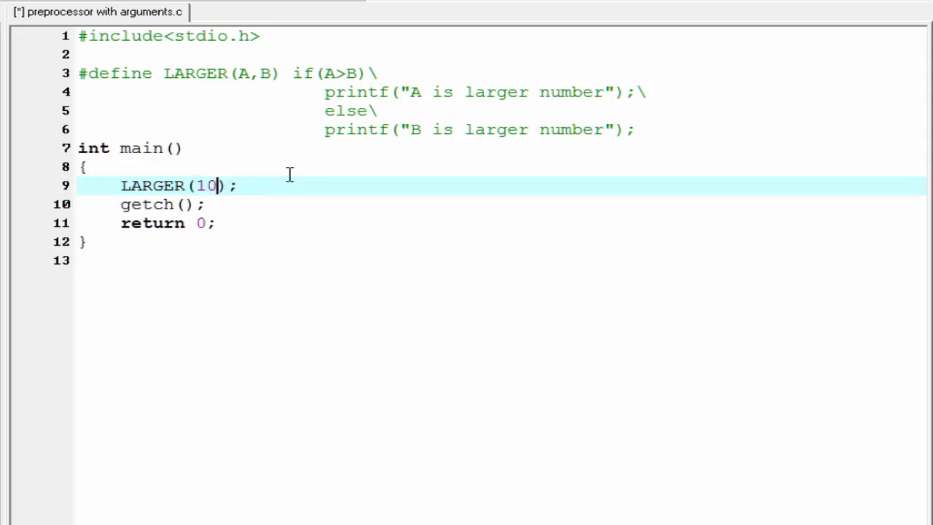
pyautogui.write(',')
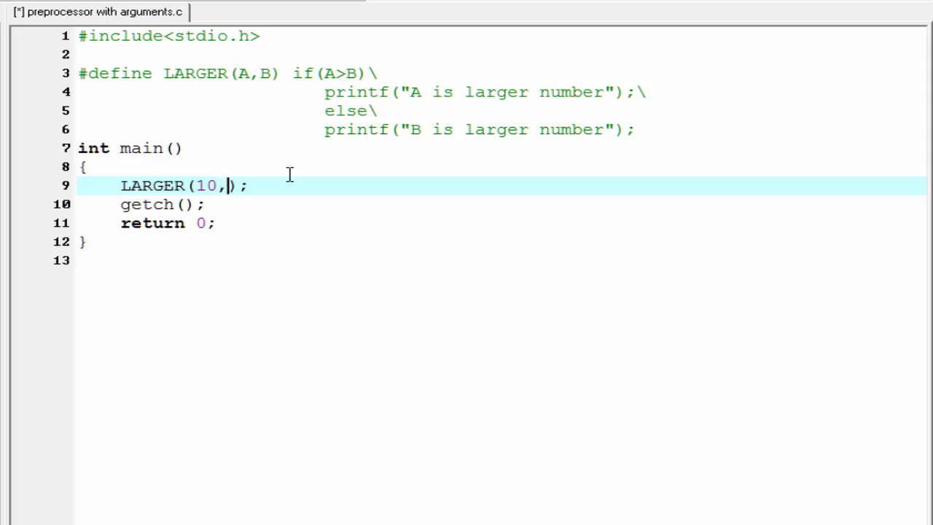
pyautogui.write('5')
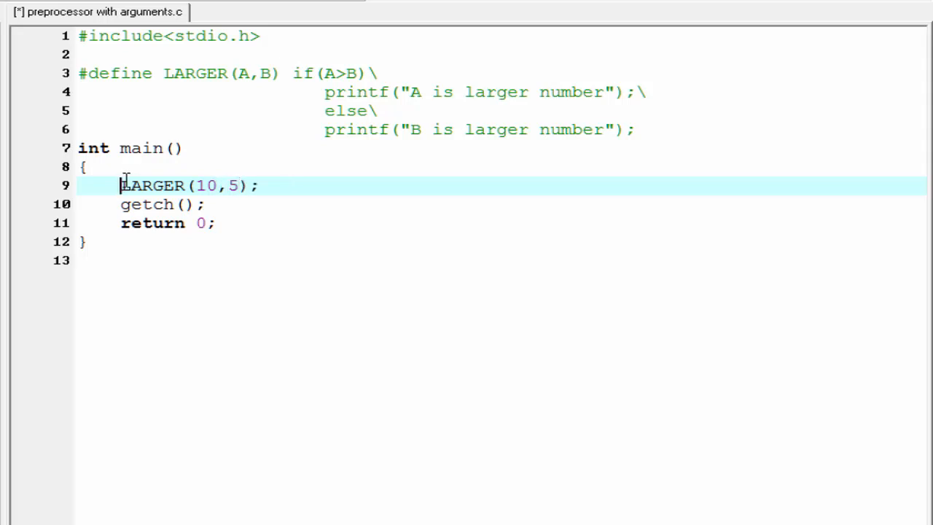
pyautogui.moveTo(119, 185); pyautogui.dragTo(224, 185)
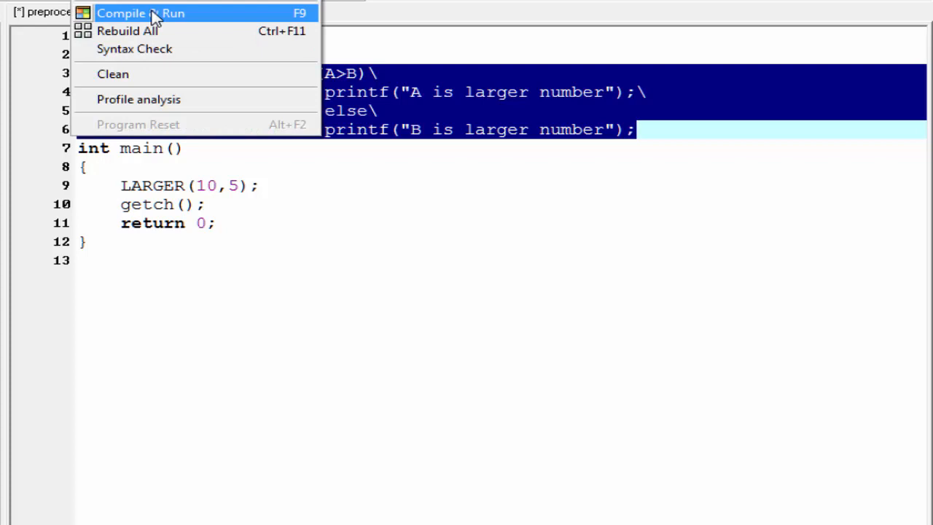
# Compile and run the program with Execute > Compile & Run.
pyautogui.click(140, 13)
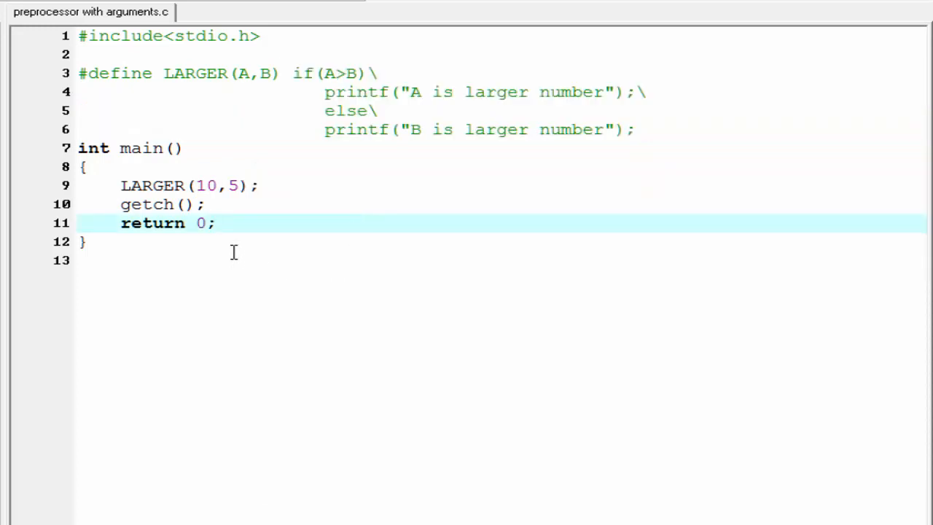
# Change the call to LARGER(10,15) and compile and run again.
pyautogui.click(226, 185)
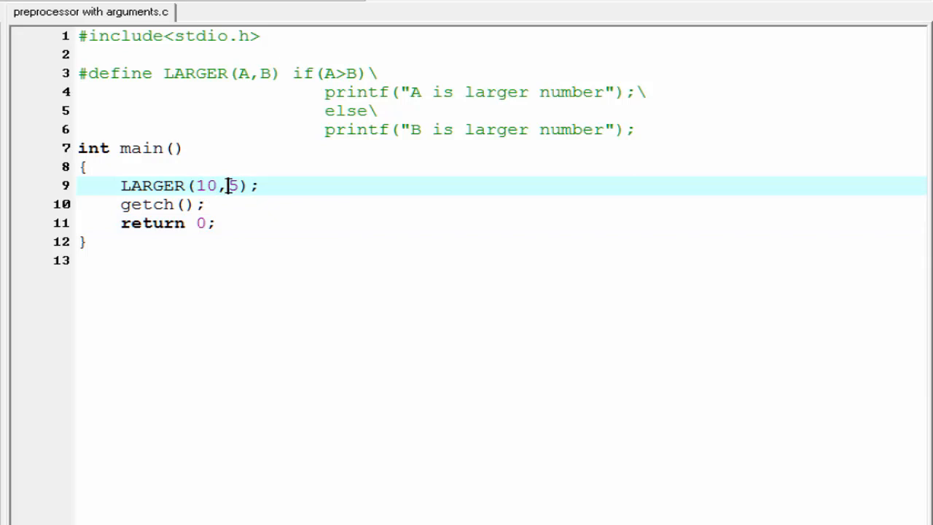
pyautogui.write('1')
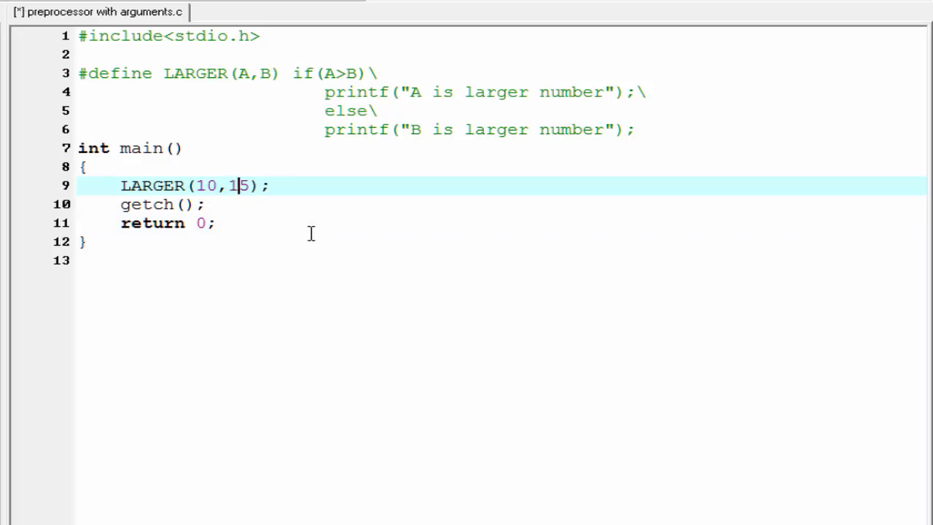
pyautogui.click(36, 6)
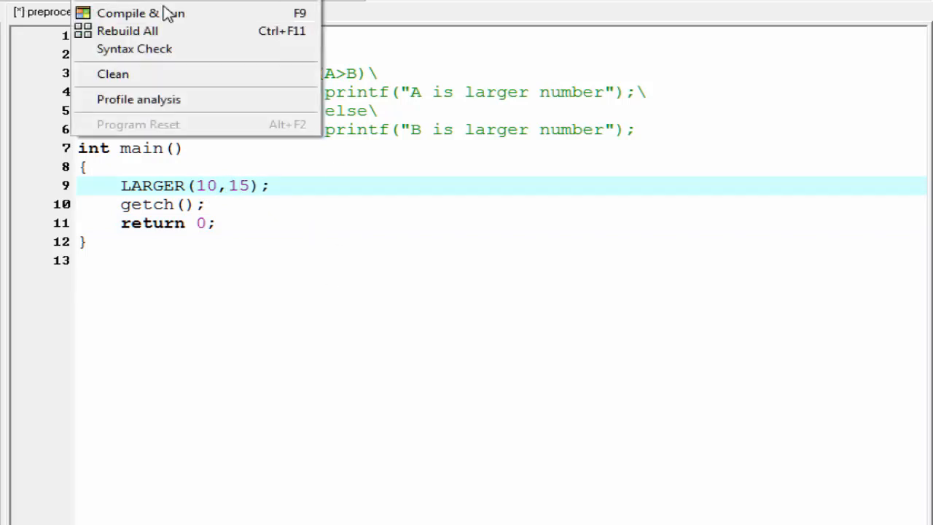
pyautogui.click(128, 14)
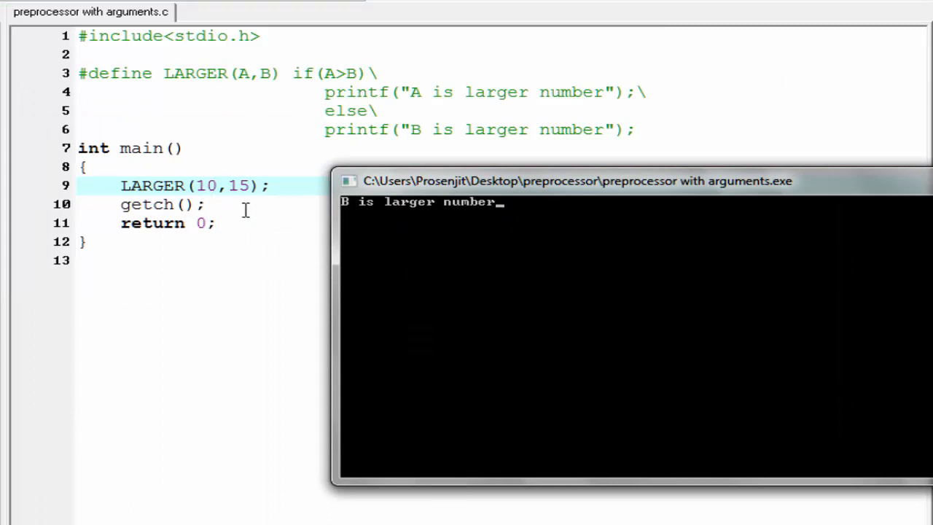
pyautogui.moveTo(309, 82)
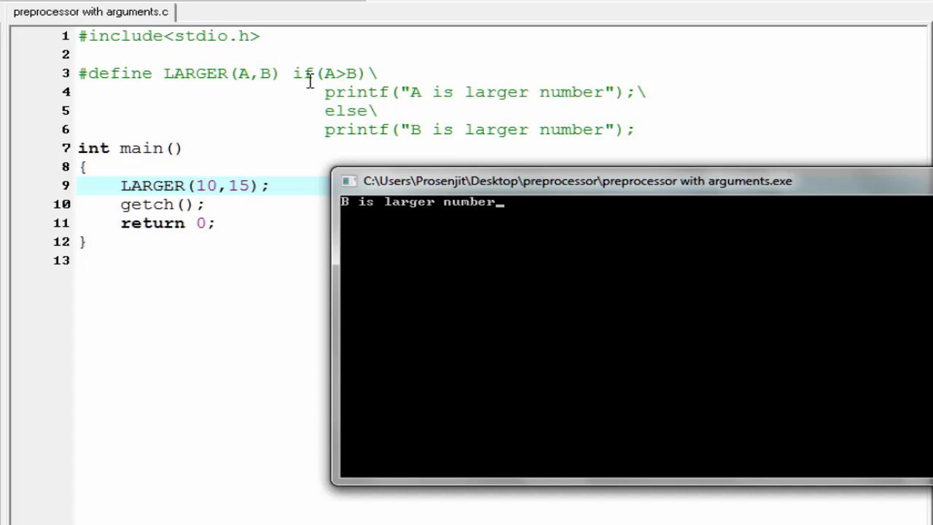